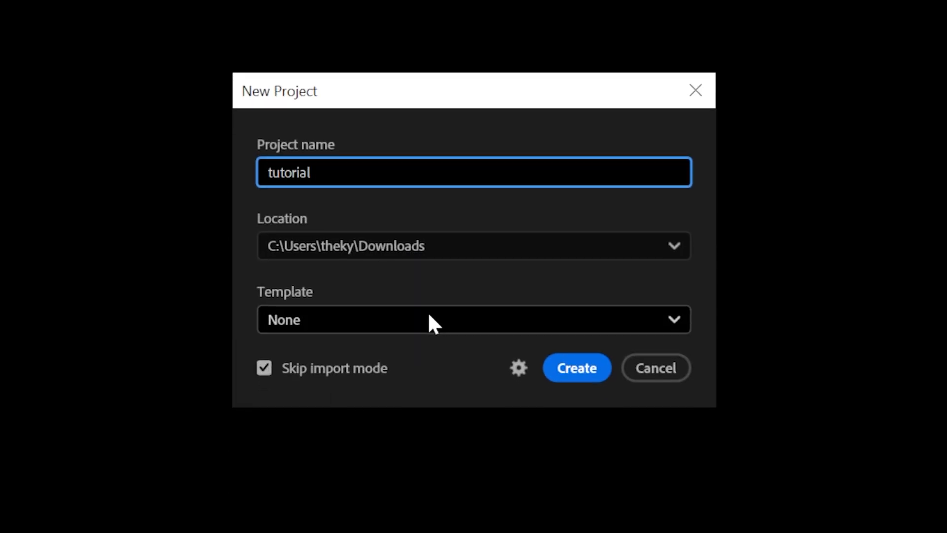
# Create the 'tutorial' project and view its colour-labelled bins and sequences.
pyautogui.click(577, 367)
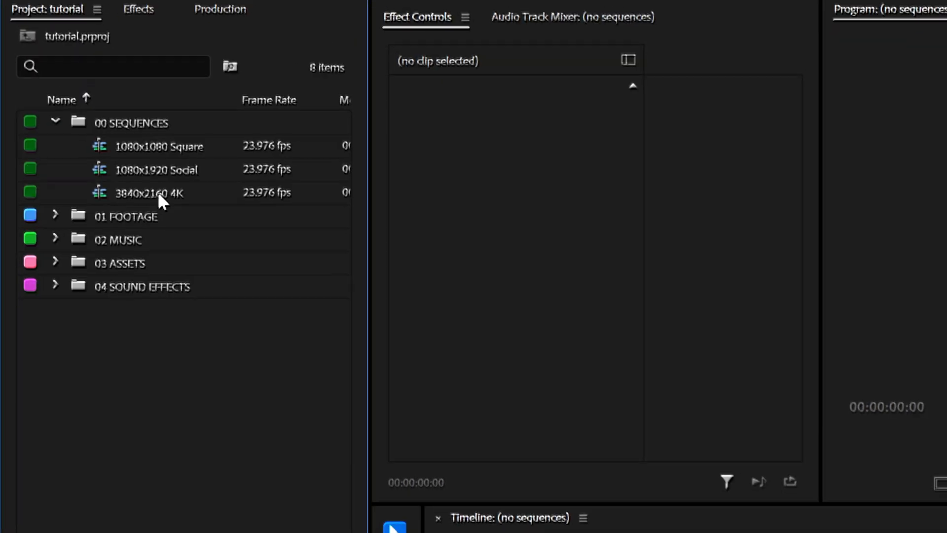
pyautogui.doubleClick(148, 193)
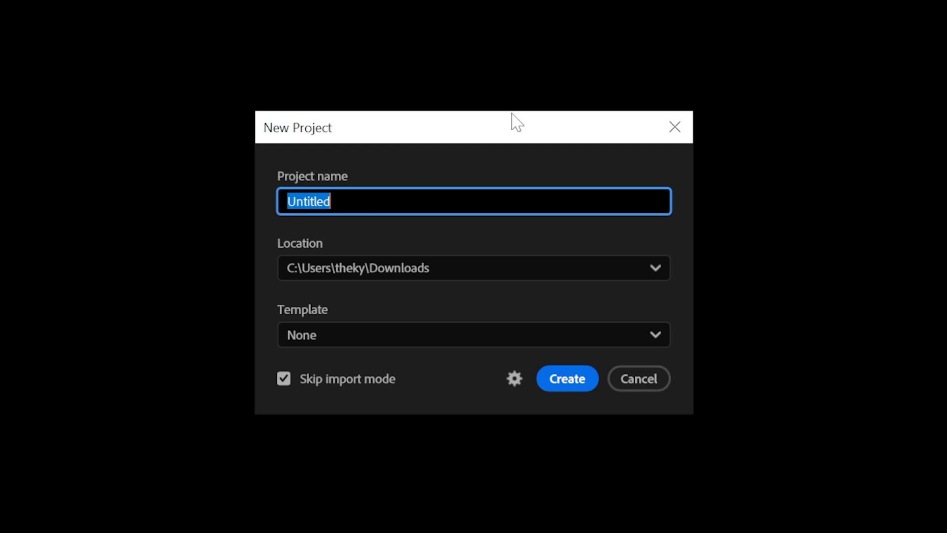
pyautogui.moveTo(440, 343)
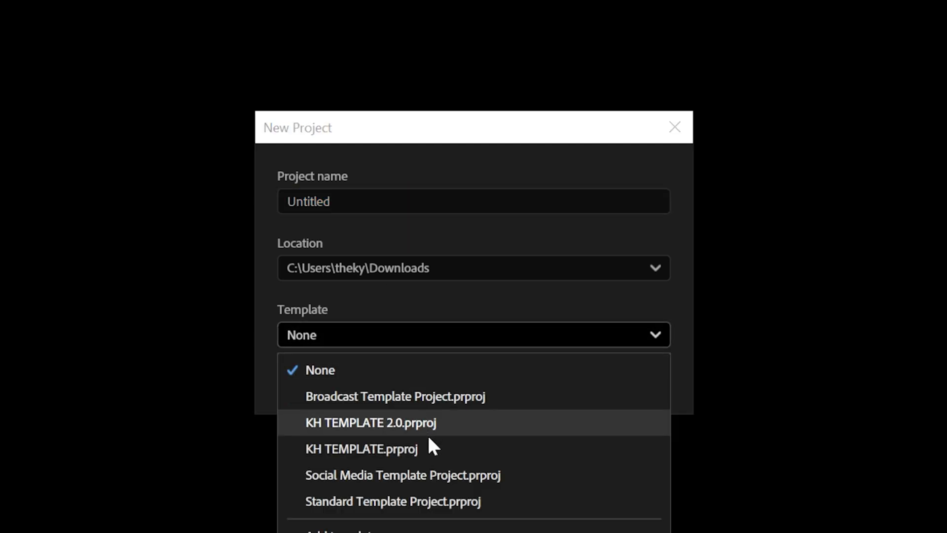
pyautogui.moveTo(461, 488)
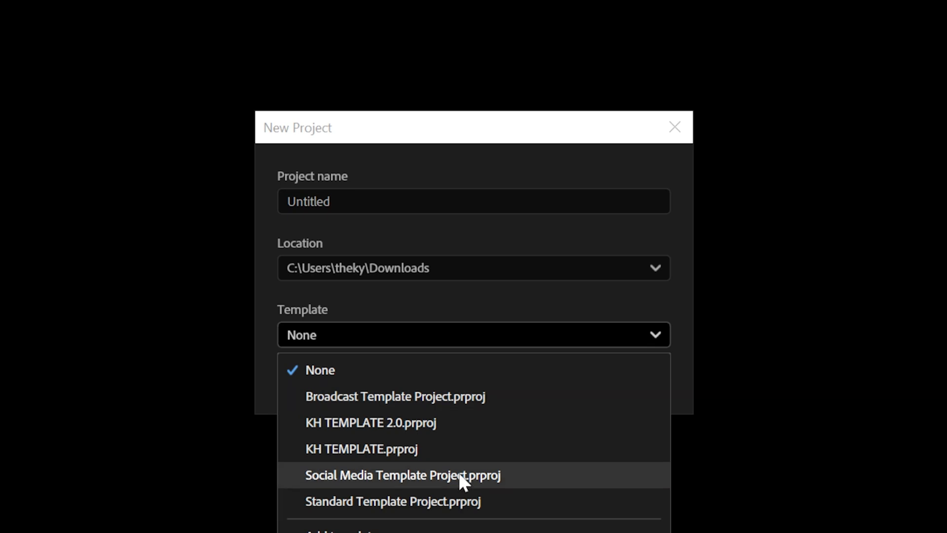
pyautogui.moveTo(517, 501)
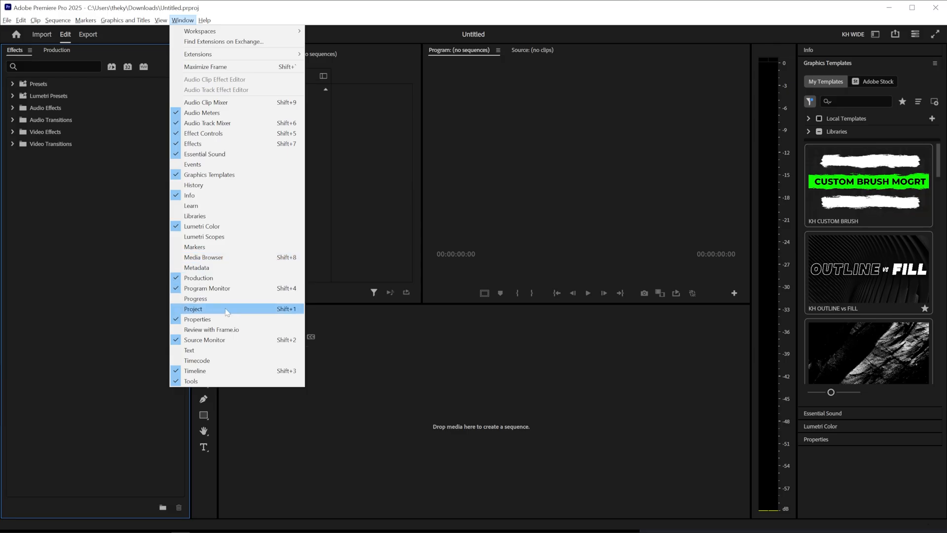
# Create a new empty project named 'template' with no template applied.
pyautogui.click(193, 308)
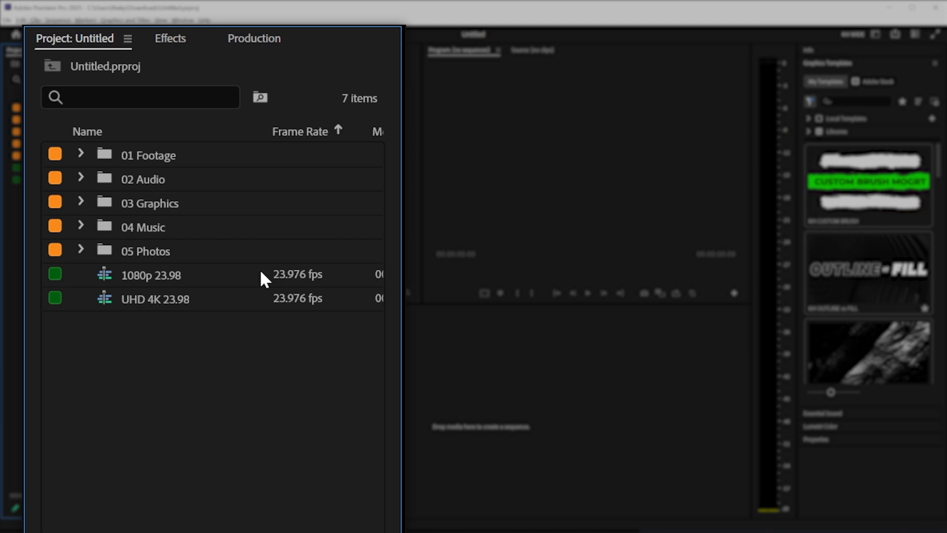
pyautogui.moveTo(150, 288)
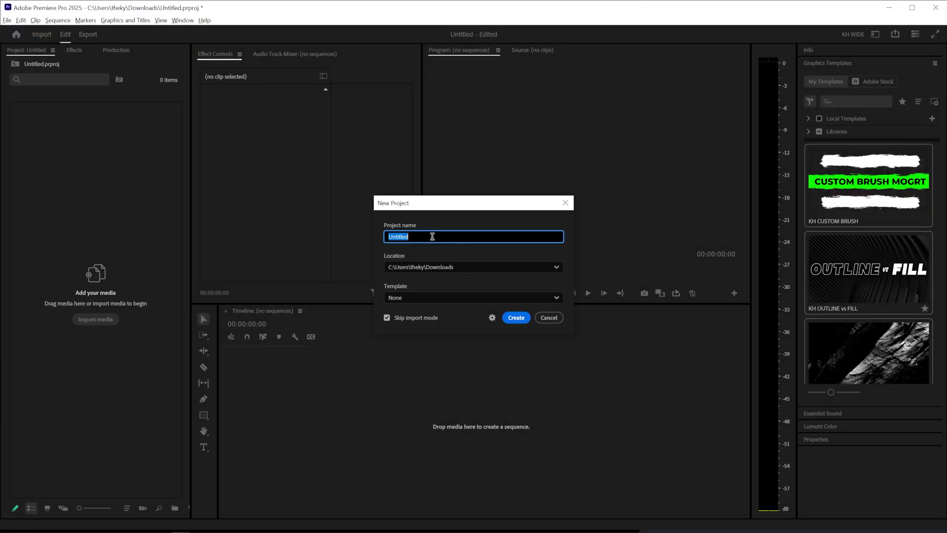
pyautogui.write('template')
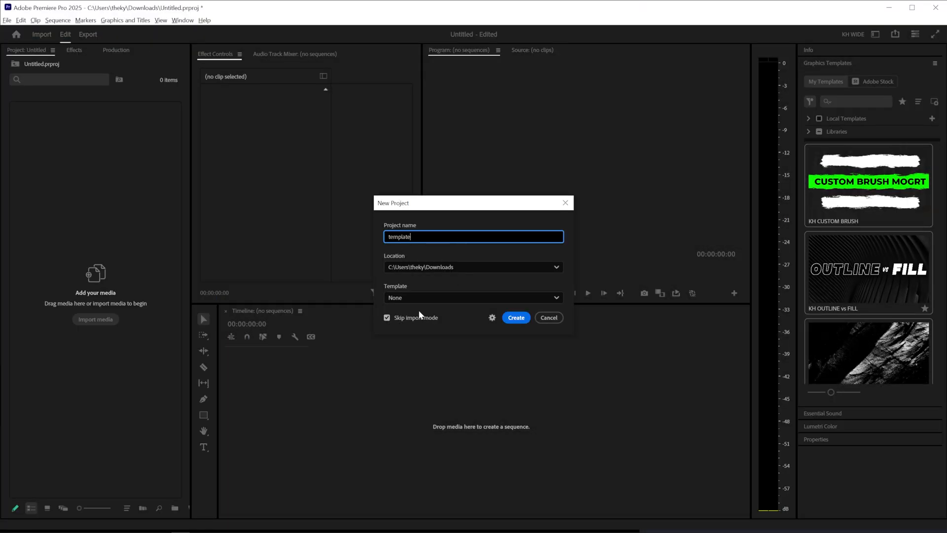
pyautogui.click(516, 317)
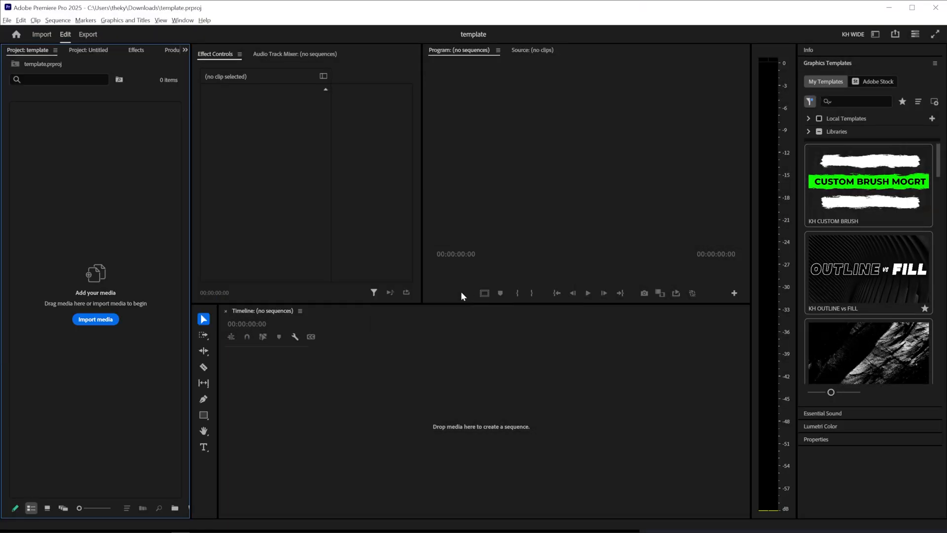
pyautogui.moveTo(140, 231)
pyautogui.write('00')
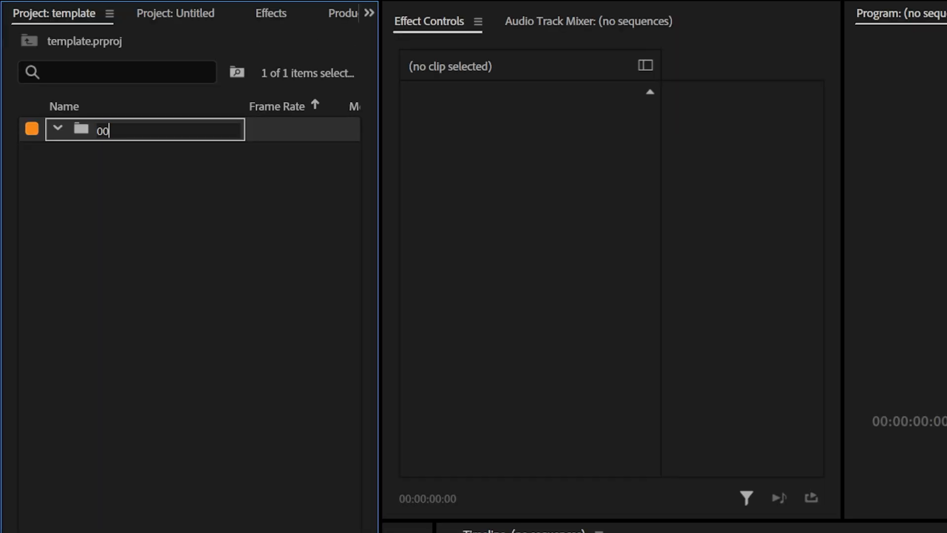
# Add bins 00 SEQUENCE and 01 FOOTAGE, plus another new bin for music.
pyautogui.write('SEQUENC')
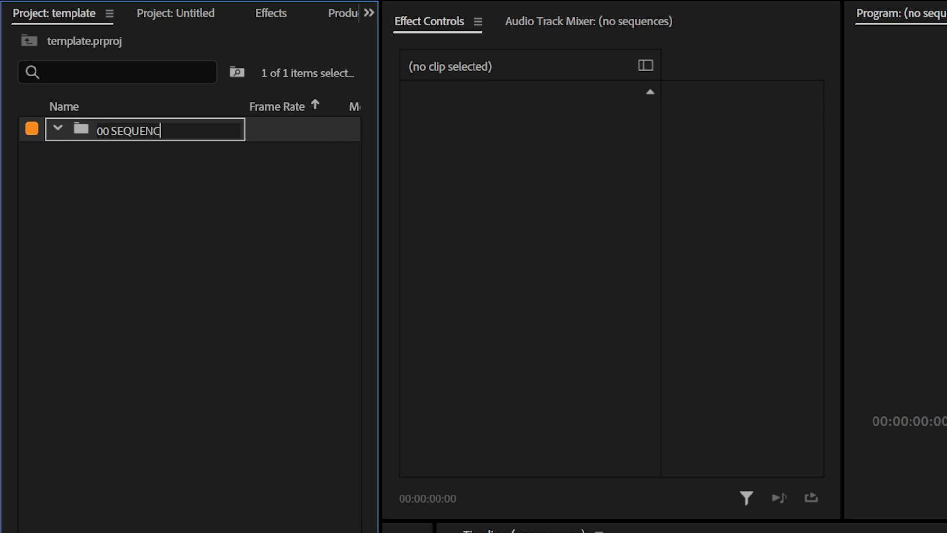
pyautogui.rightClick(174, 169)
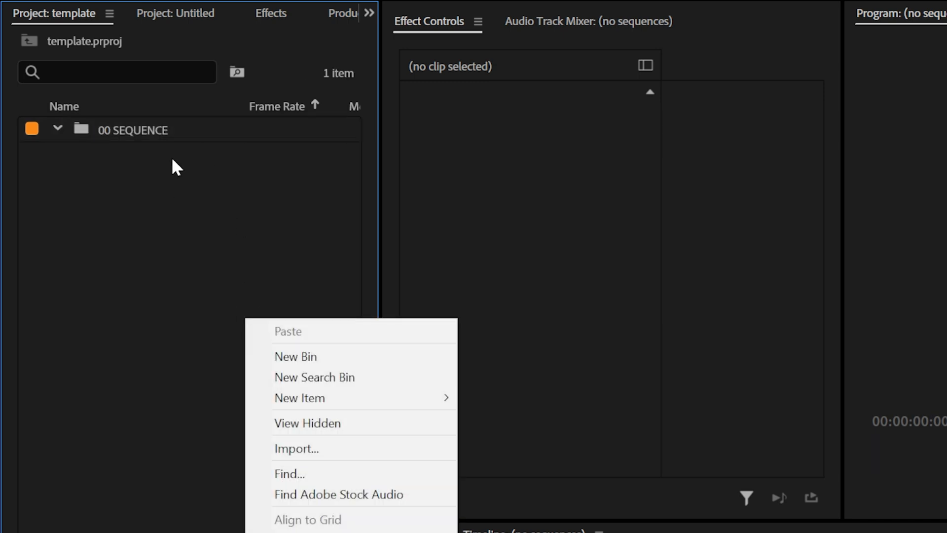
pyautogui.click(295, 356)
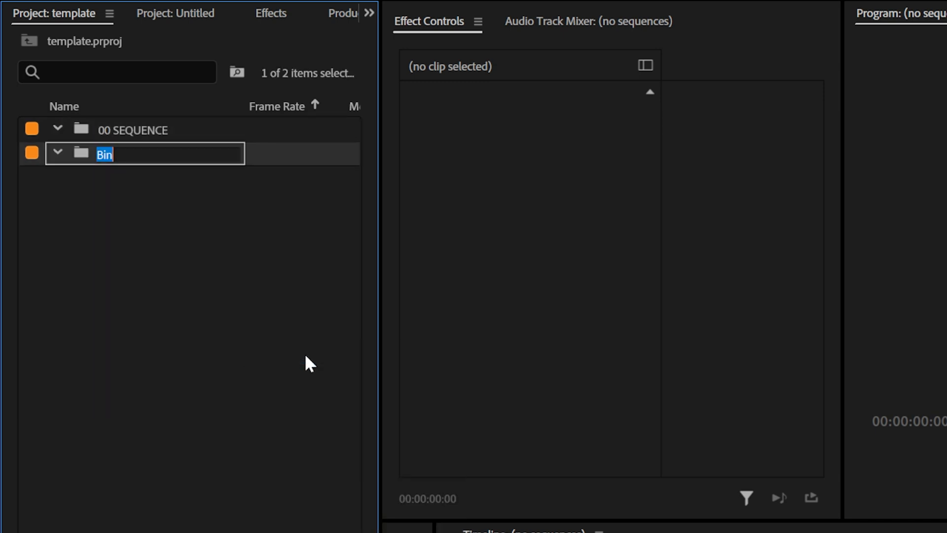
pyautogui.write('01 FOOTAGE')
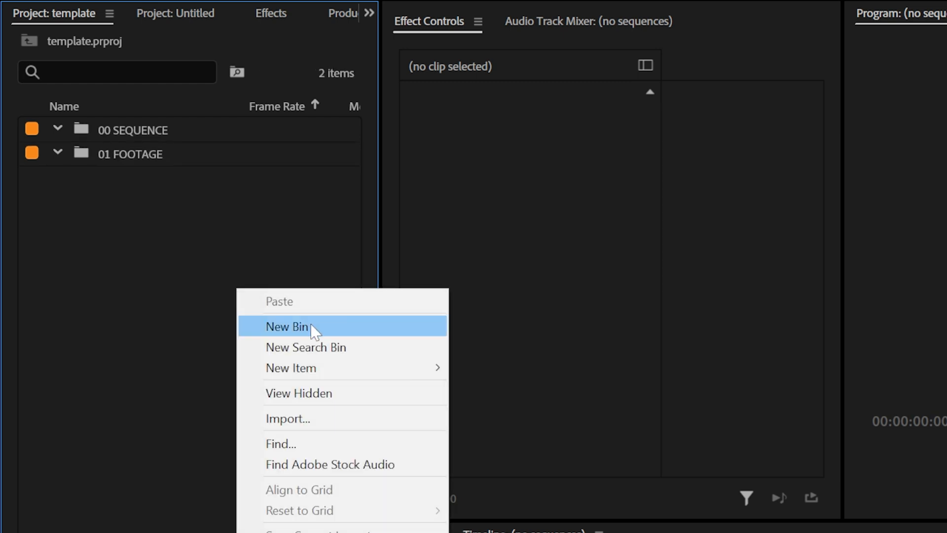
pyautogui.click(287, 326)
pyautogui.write('02 MUSIC')
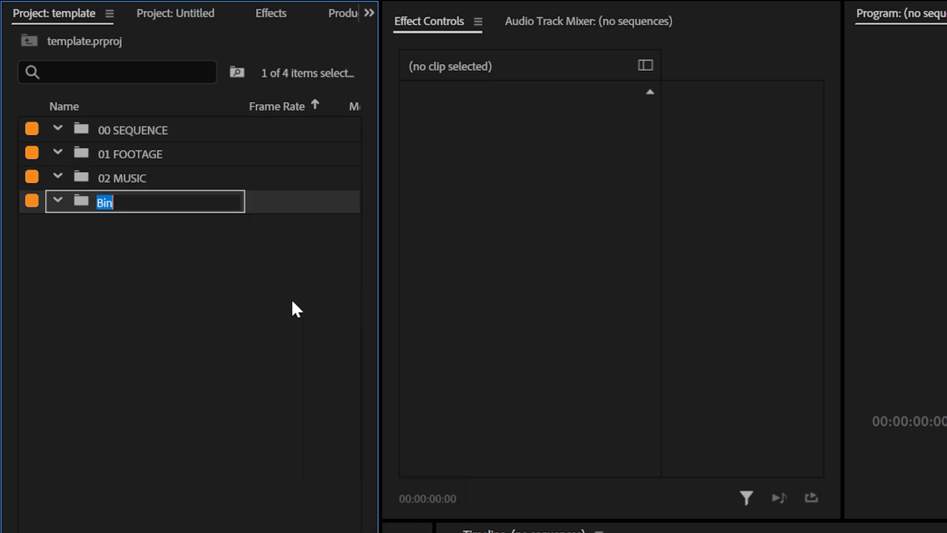
# Name the remaining bins 03 SOUND EFFECTS, 04 ASSETS and 05 TRANSITION.
pyautogui.write('03')
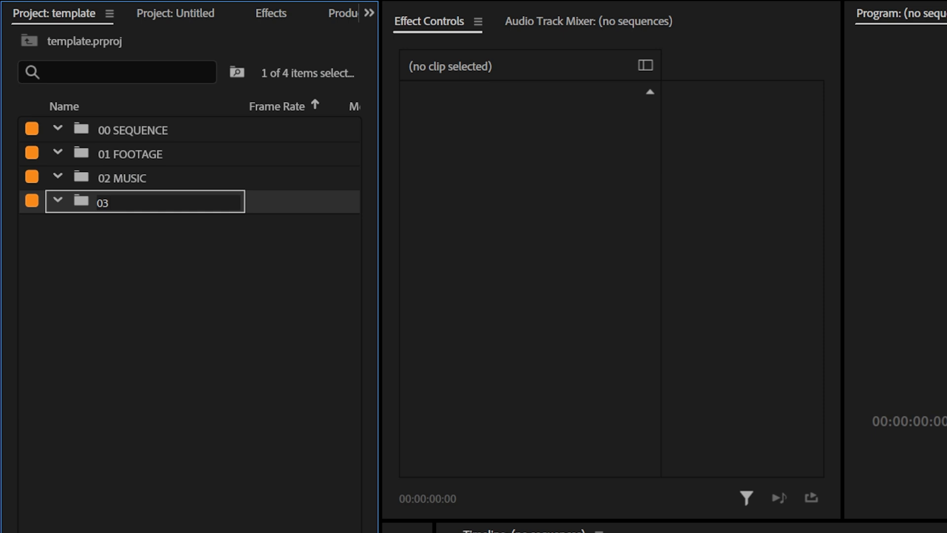
pyautogui.write('SOUN')
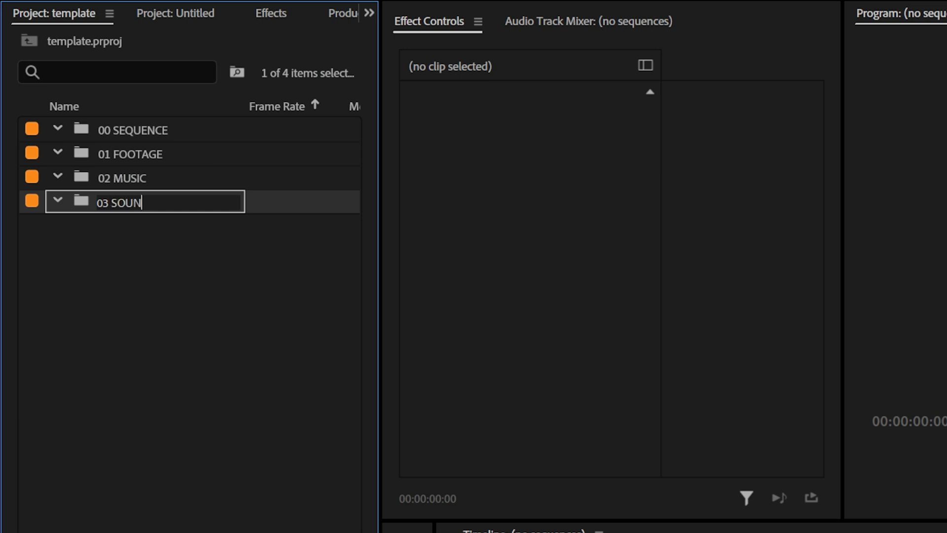
pyautogui.write('0')
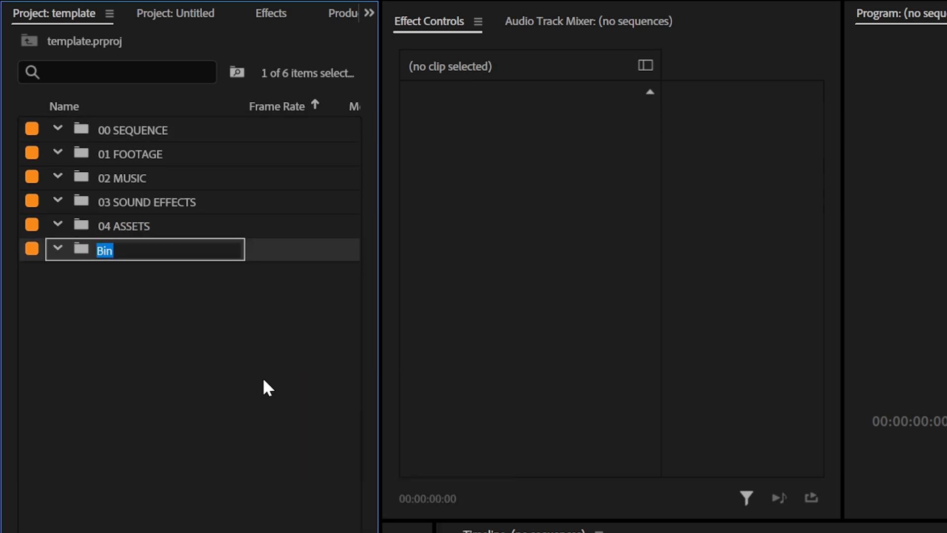
pyautogui.write('05 TRANSITION')
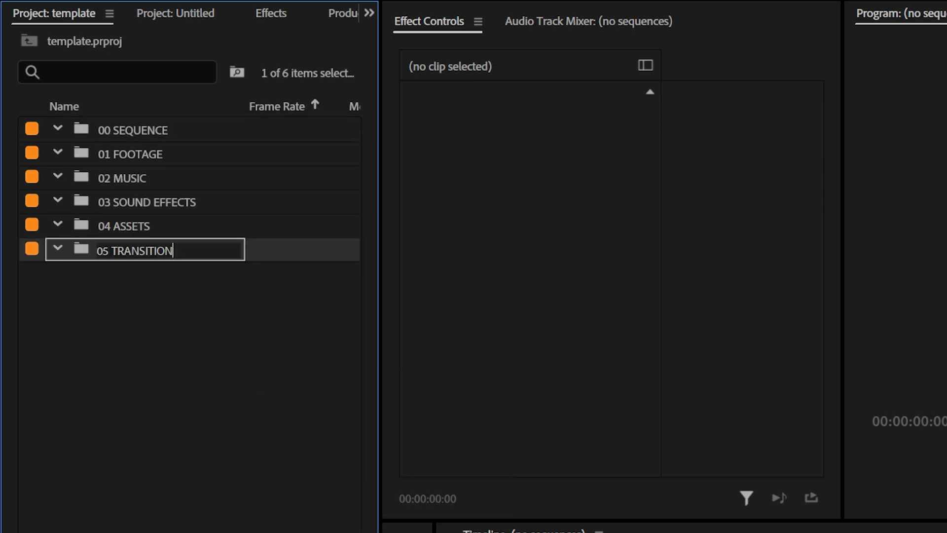
# Colour-label the bins and create Sequence 01 from the HD 1080p 23.976 preset.
pyautogui.rightClick(138, 250)
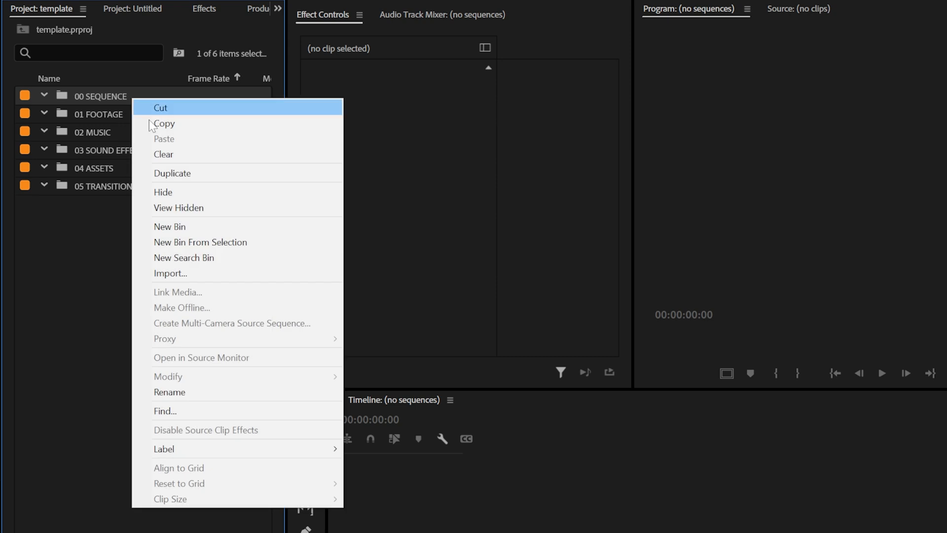
pyautogui.moveTo(164, 448)
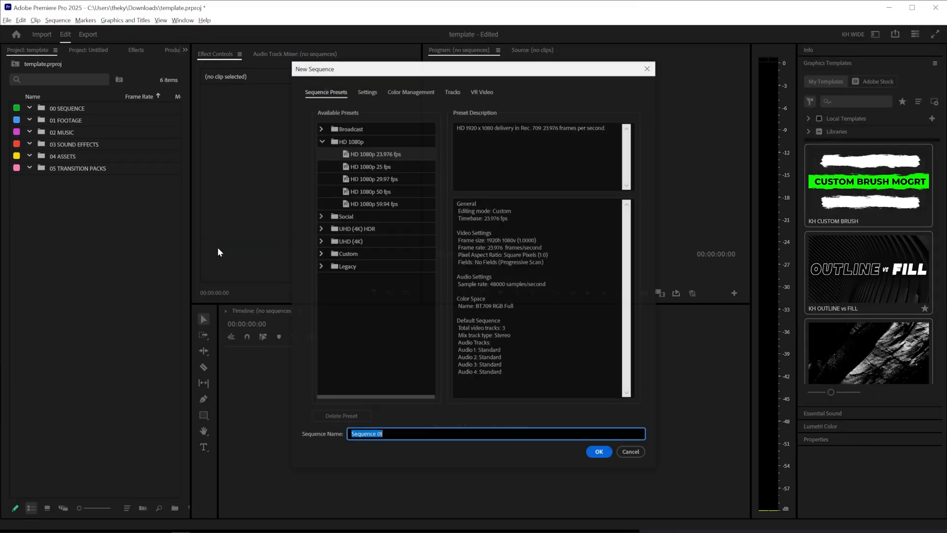
pyautogui.click(598, 451)
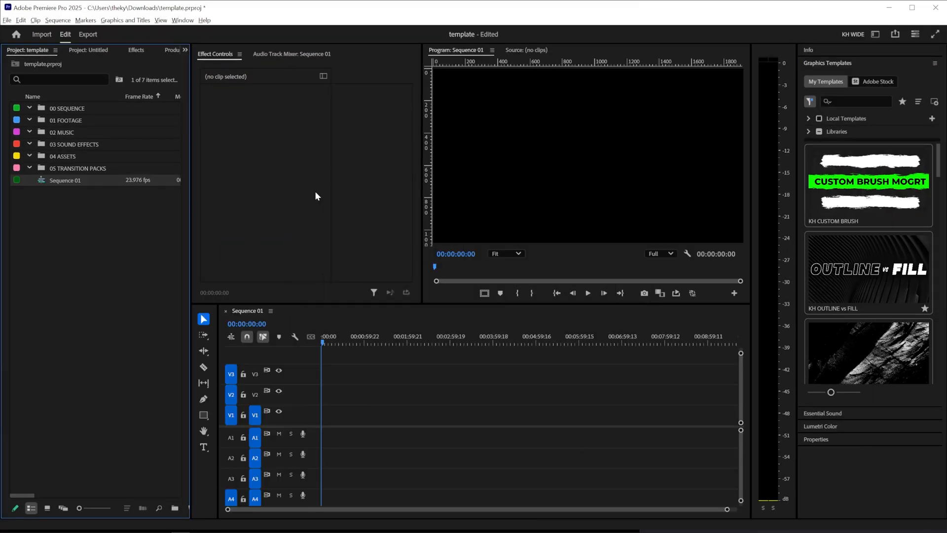
pyautogui.click(58, 21)
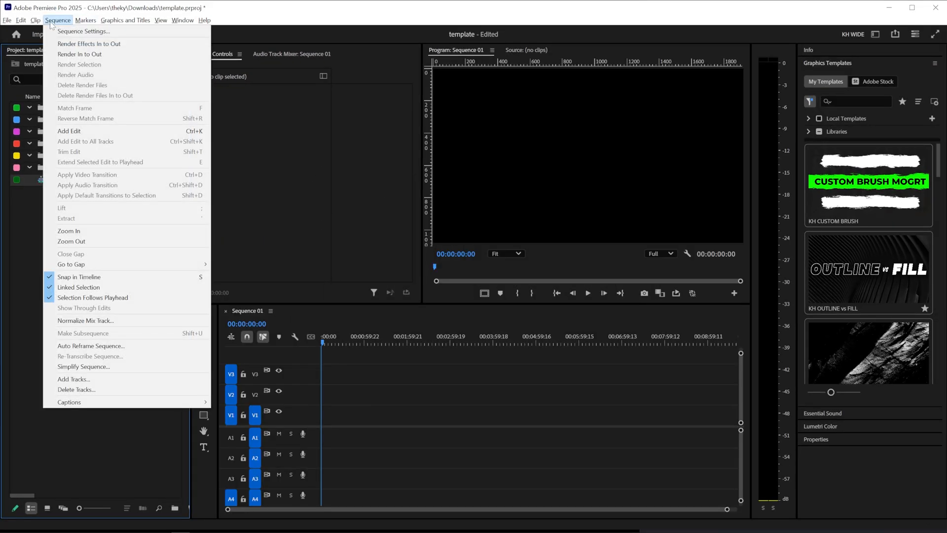
# Set the sequence frame size to 3840 by 2160 in Sequence Settings.
pyautogui.click(89, 44)
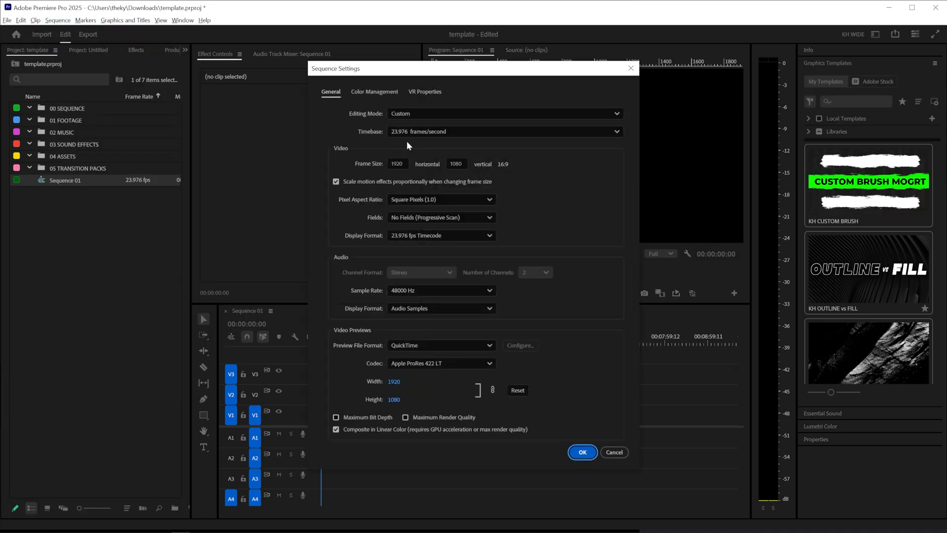
pyautogui.write('384')
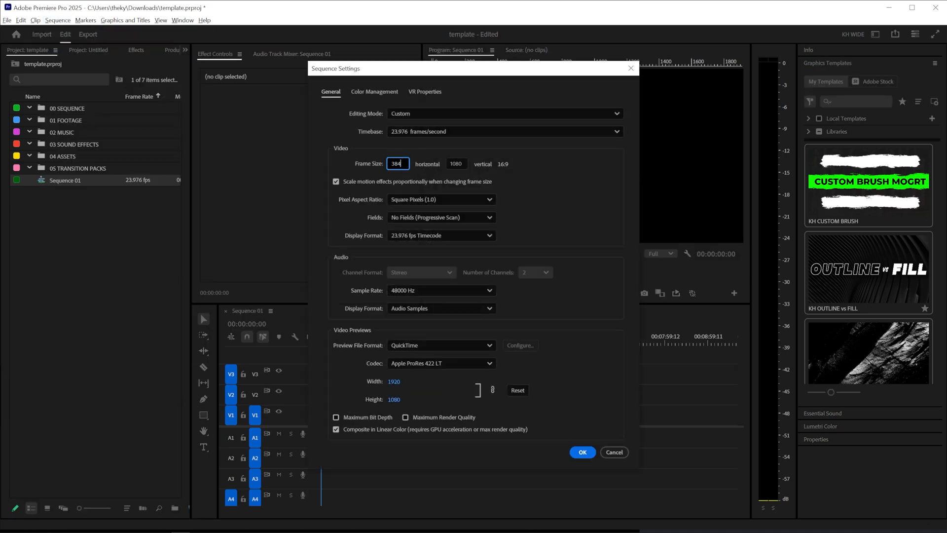
pyautogui.write('2160')
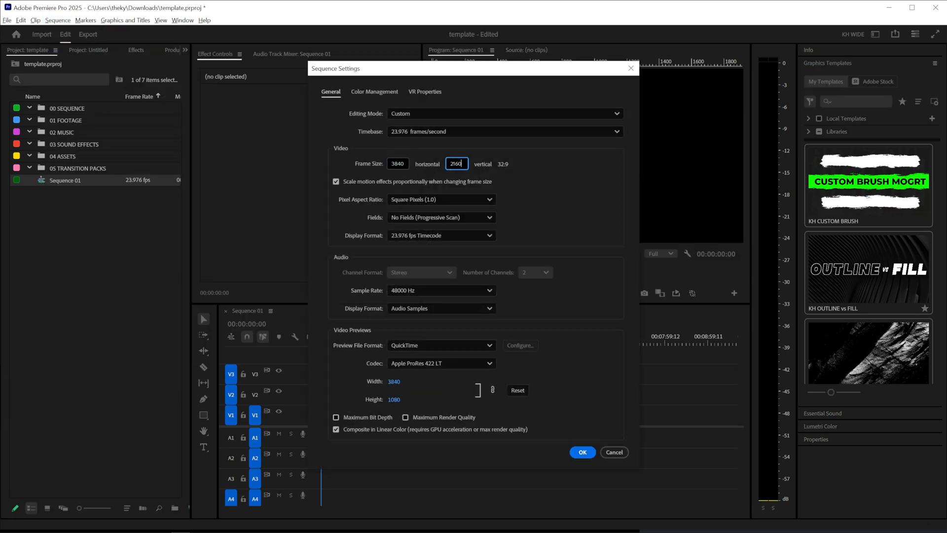
pyautogui.press('Tab')
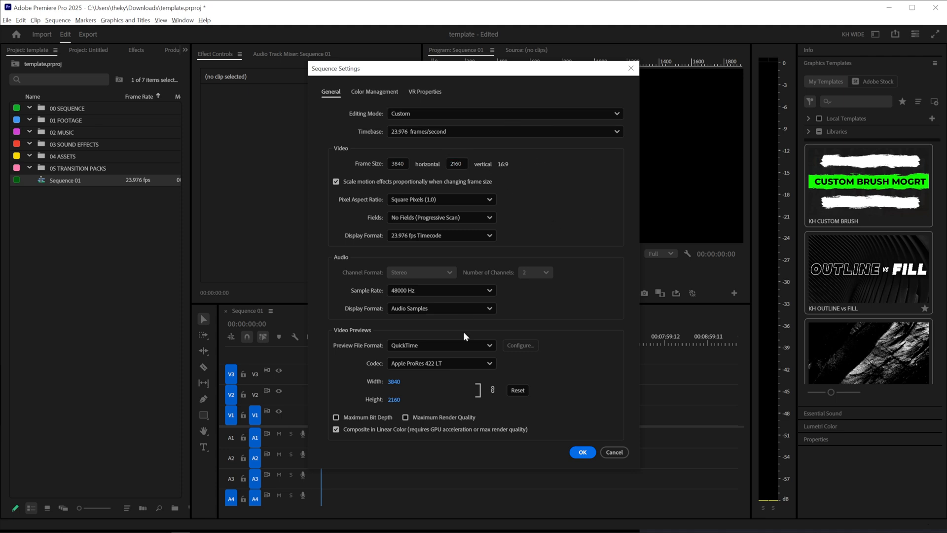
pyautogui.click(582, 451)
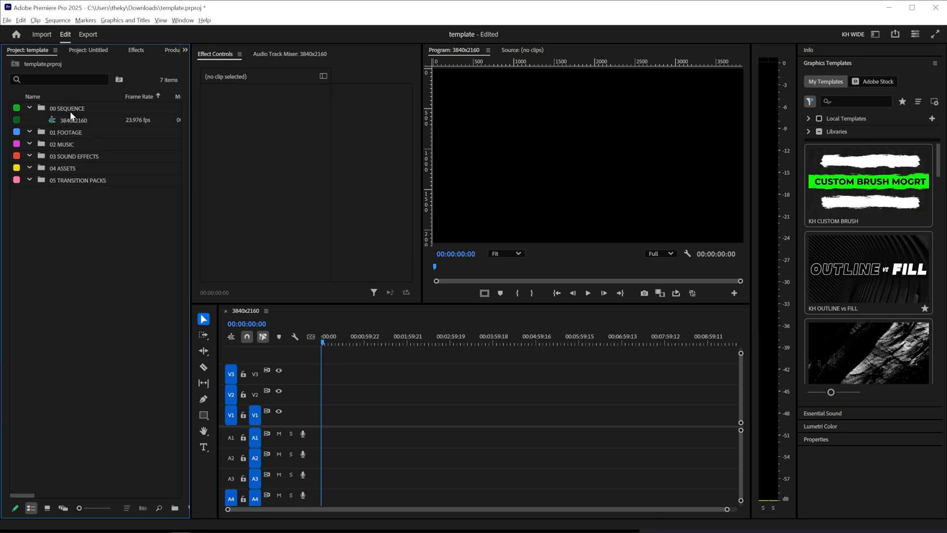
pyautogui.moveTo(84, 126)
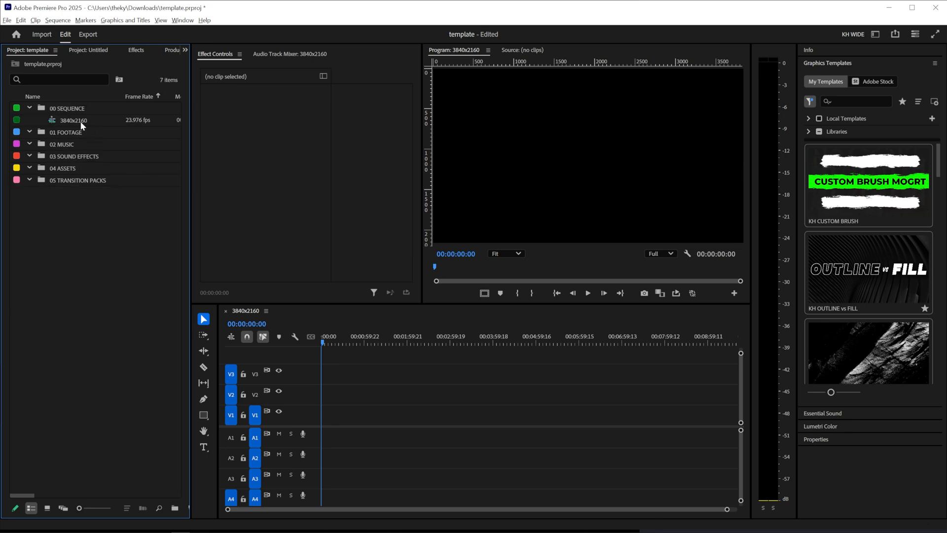
pyautogui.moveTo(45, 117)
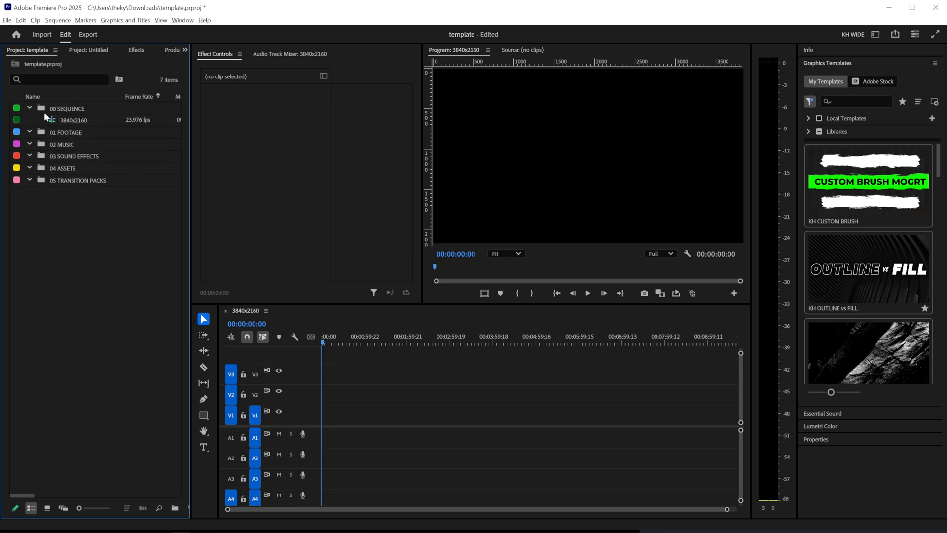
# Import the Seamless Flow Transition Pack folder into 05 TRANSITION PACKS.
pyautogui.click(70, 120)
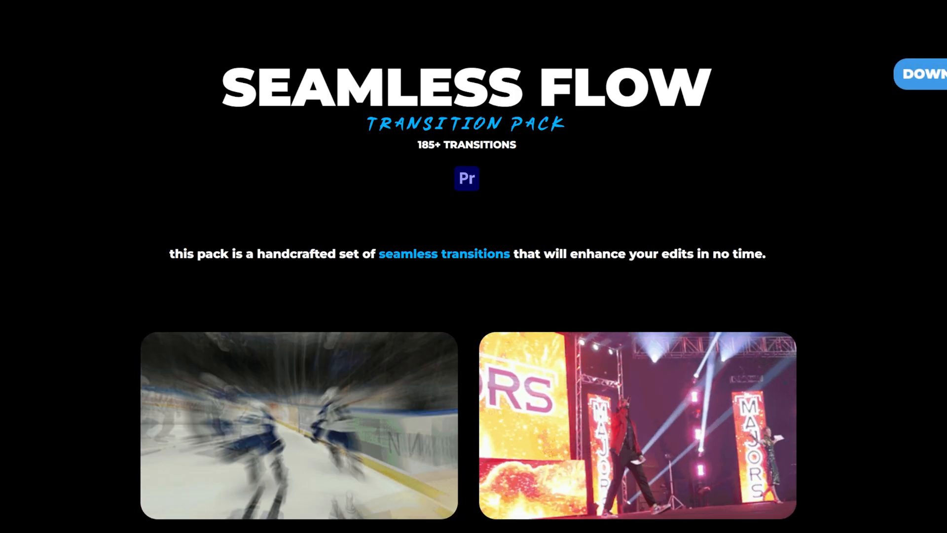
pyautogui.scroll(-3)
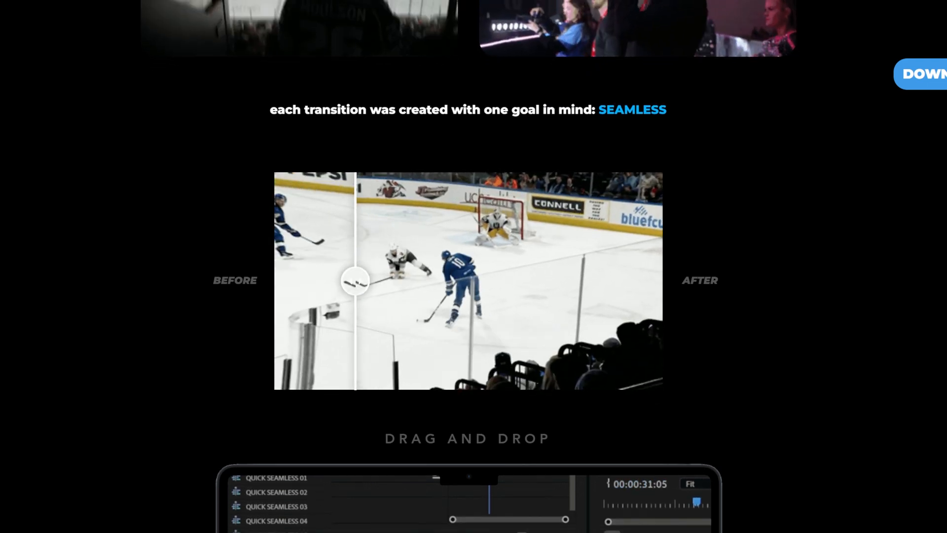
pyautogui.scroll(-3)
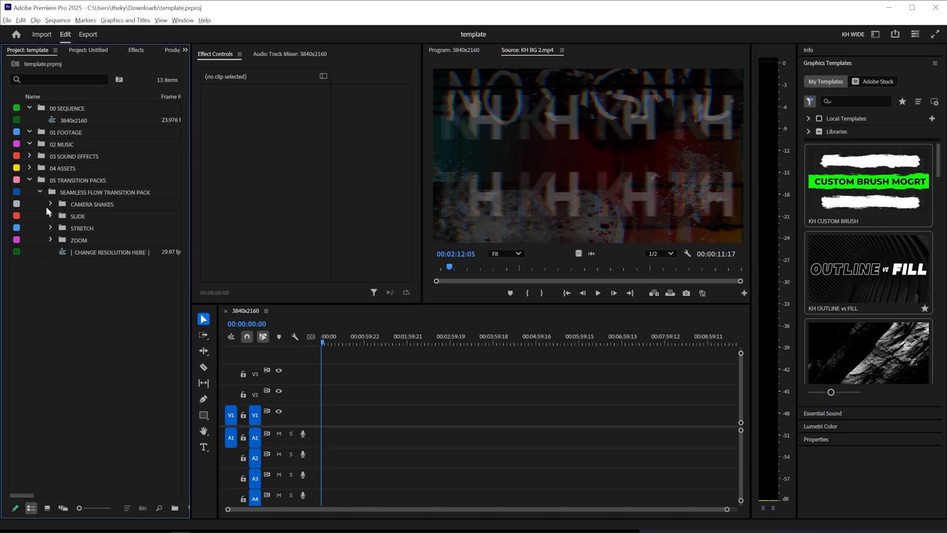
# Add a Broadcast-preset Multiband Compressor to Audio 1 and a Hard Limiter to the master.
pyautogui.click(50, 216)
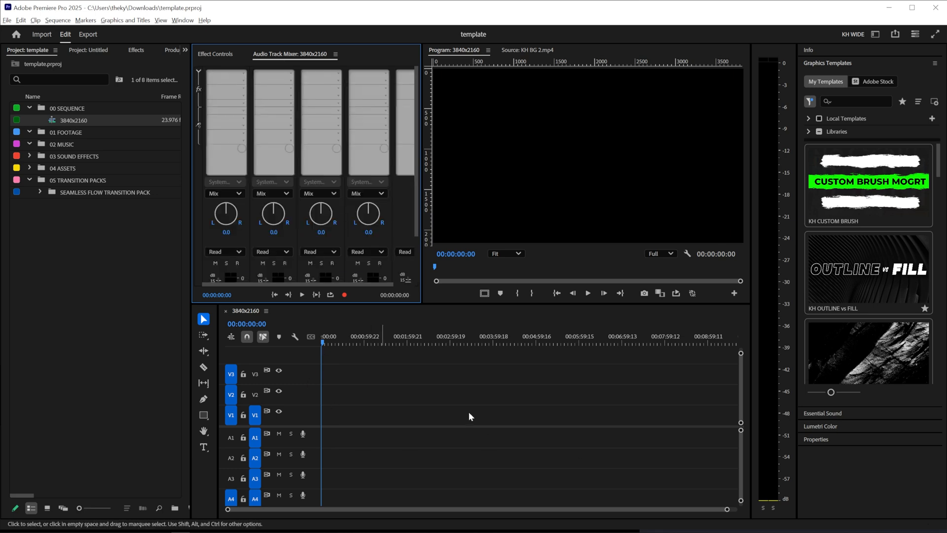
pyautogui.moveTo(392, 443)
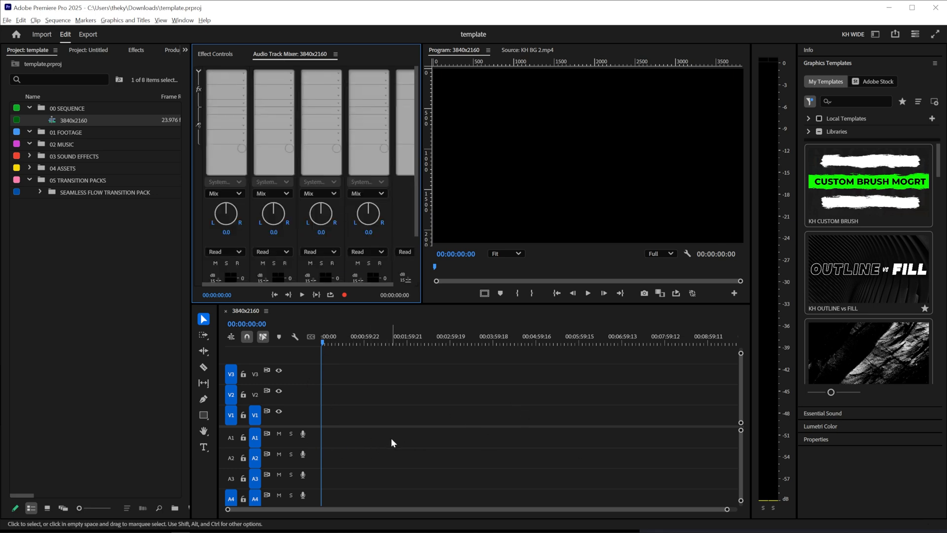
pyautogui.click(239, 78)
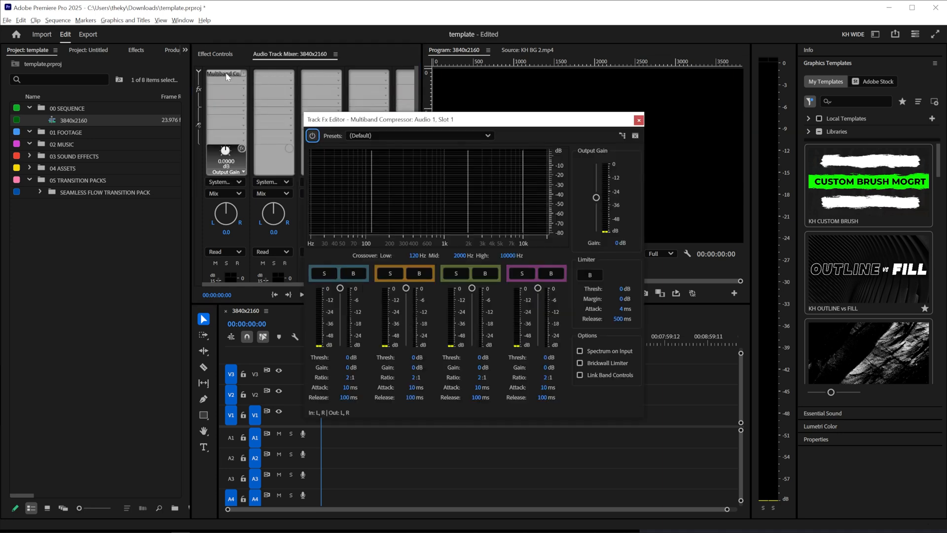
pyautogui.click(419, 136)
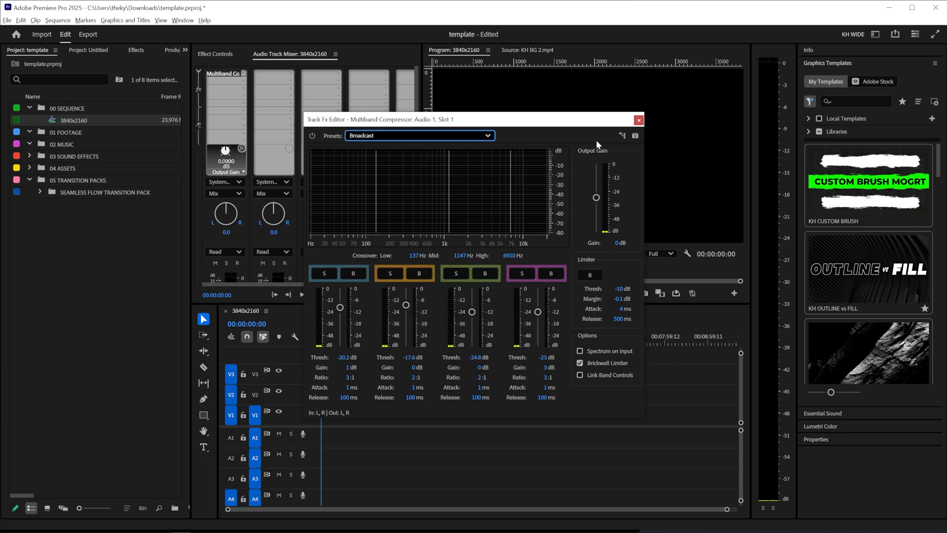
pyautogui.click(638, 120)
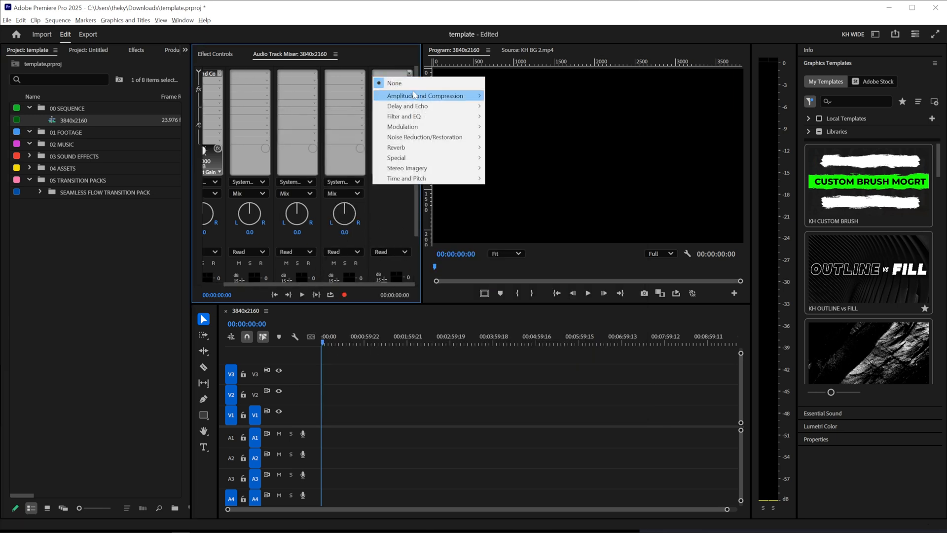
pyautogui.click(424, 95)
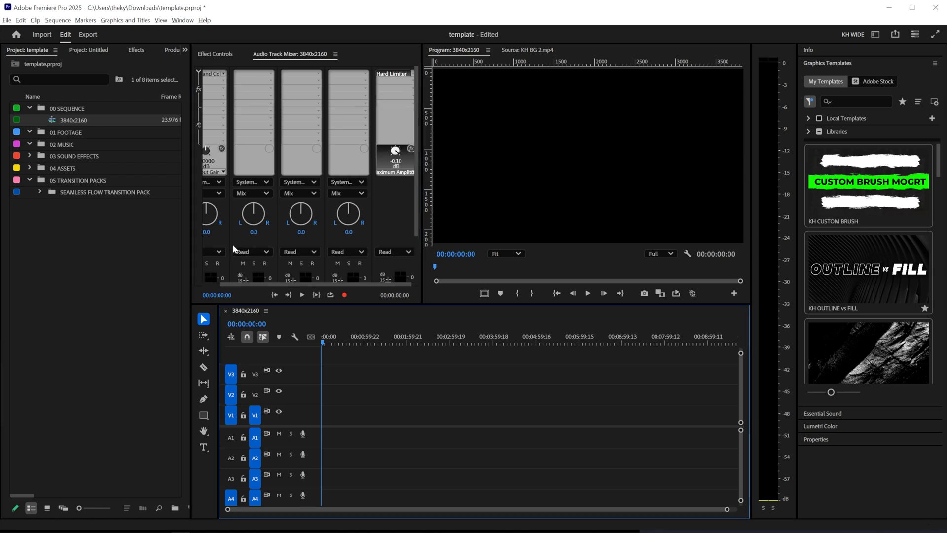
# Search the project for 'intro' and place KH LOGO INTRO in the sequence.
pyautogui.click(59, 79)
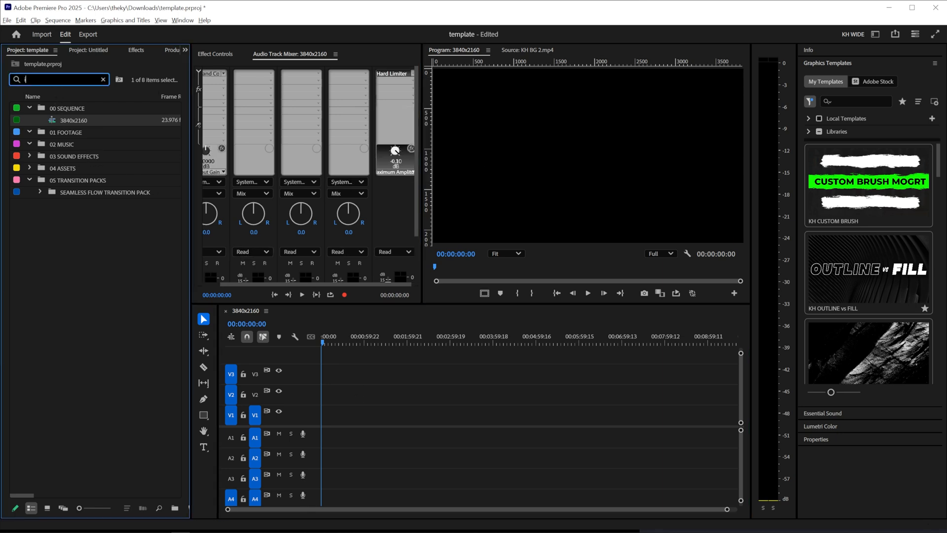
pyautogui.write('intro')
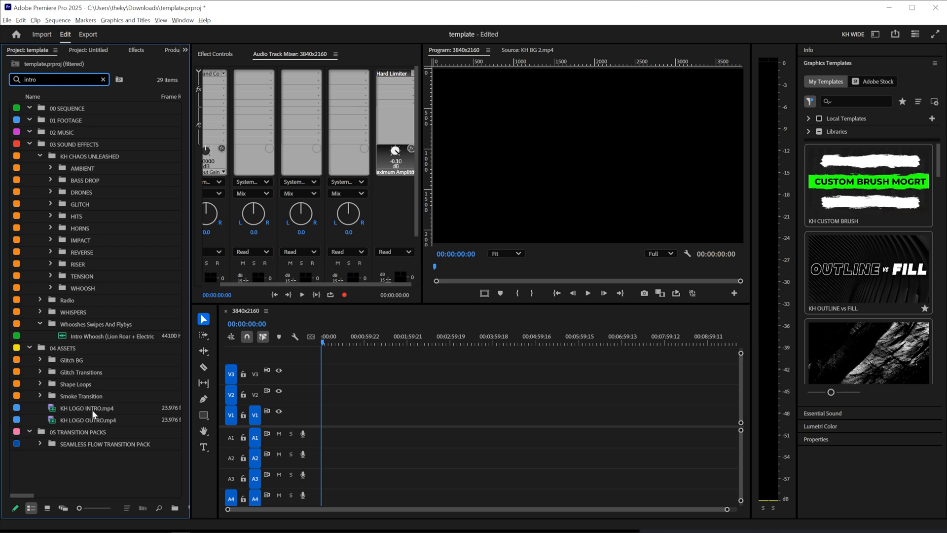
pyautogui.click(89, 420)
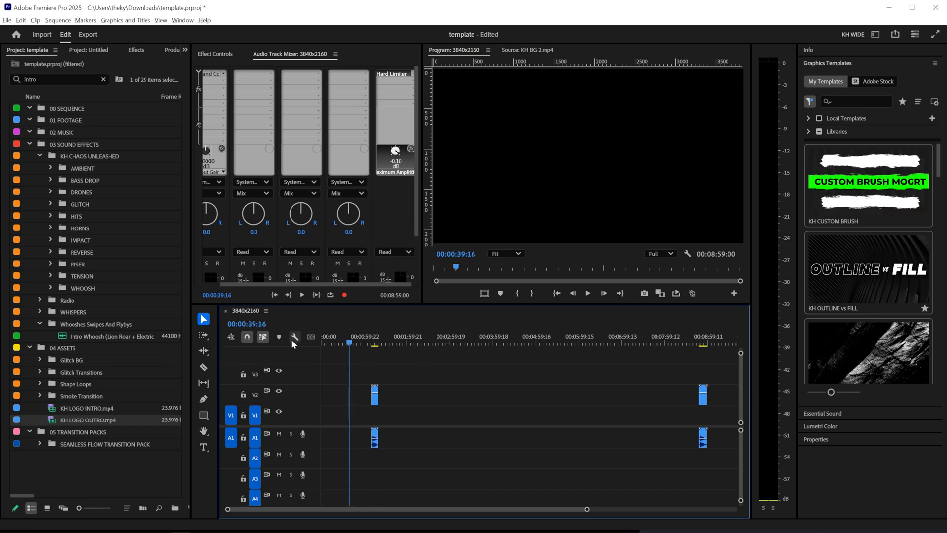
pyautogui.moveTo(98, 90)
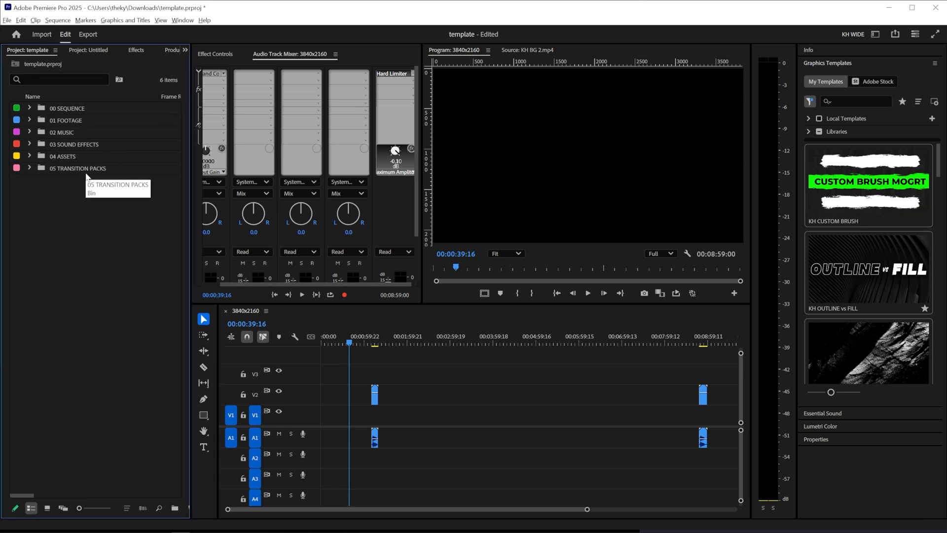
pyautogui.moveTo(116, 206)
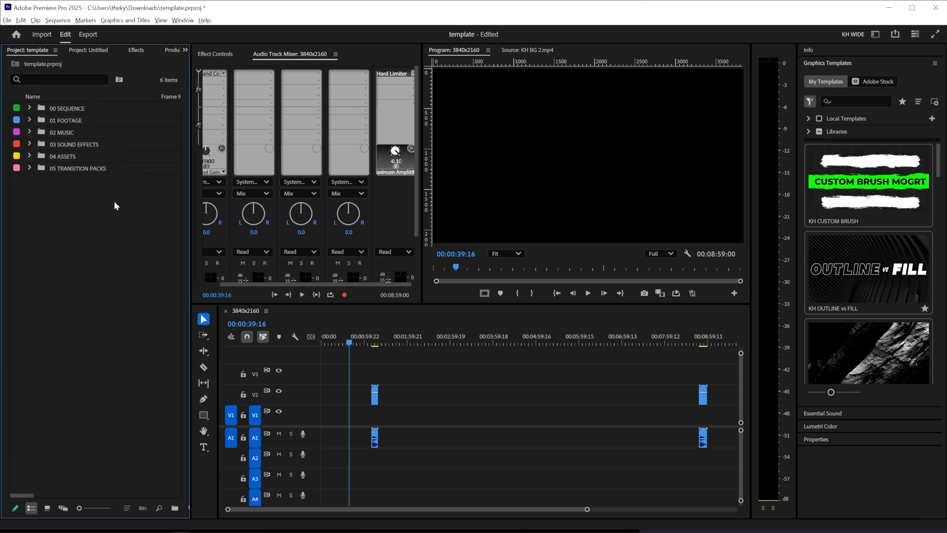
# Save the project as a template named KH.
pyautogui.click(7, 20)
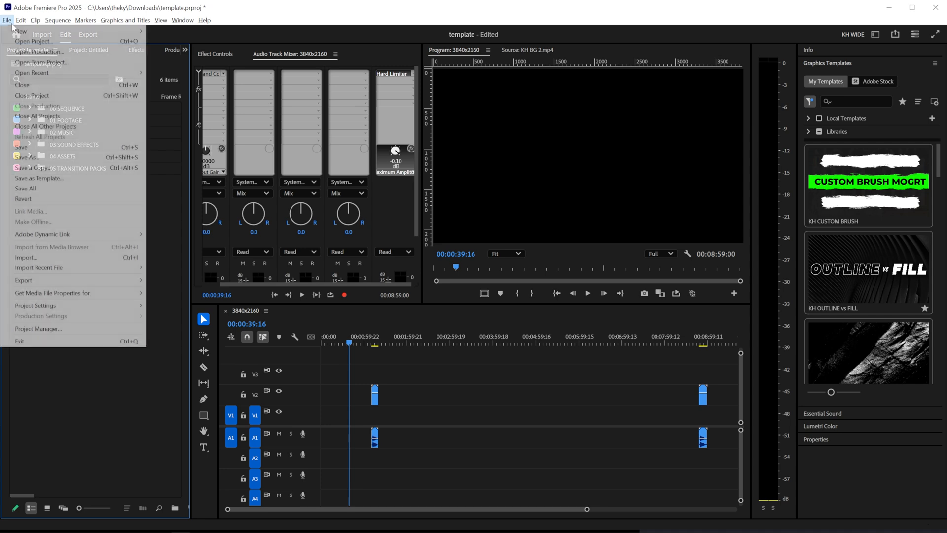
pyautogui.moveTo(83, 181)
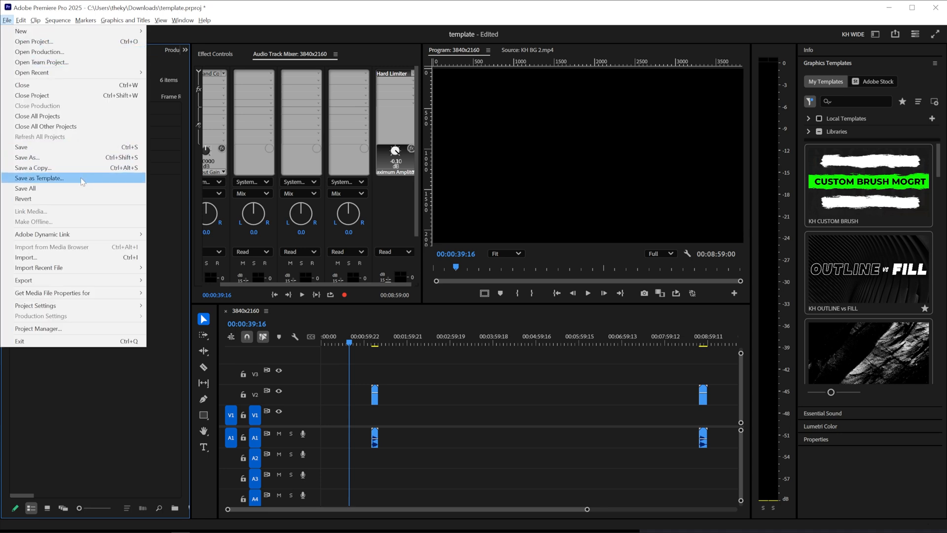
pyautogui.click(40, 178)
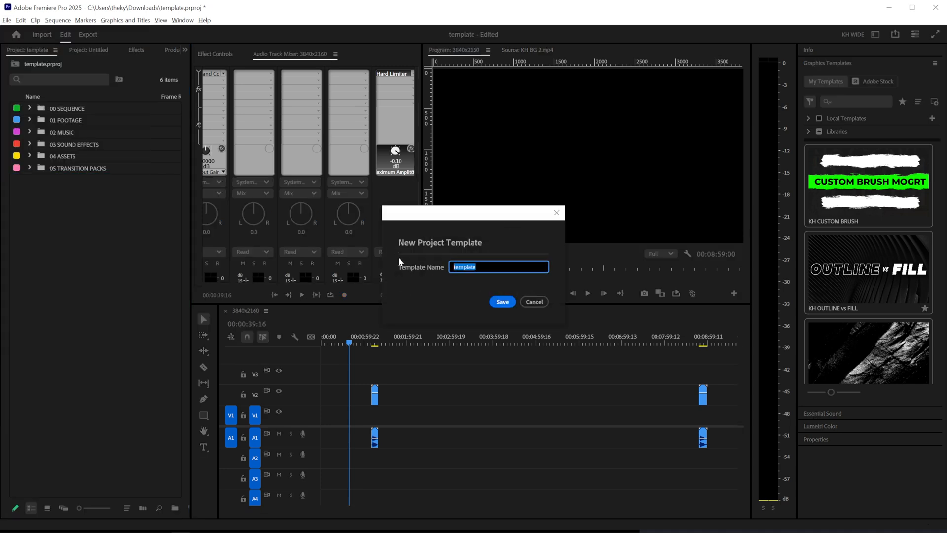
pyautogui.write('KH')
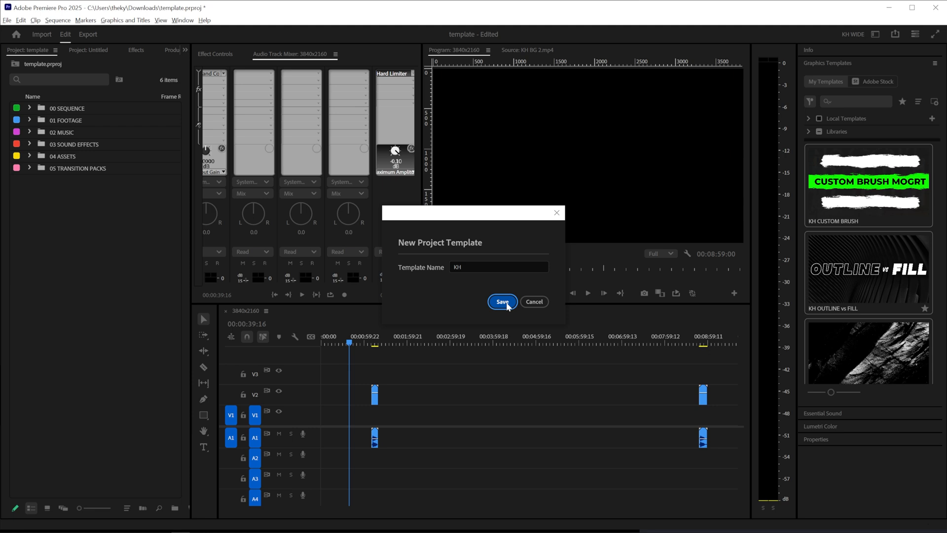
pyautogui.click(502, 301)
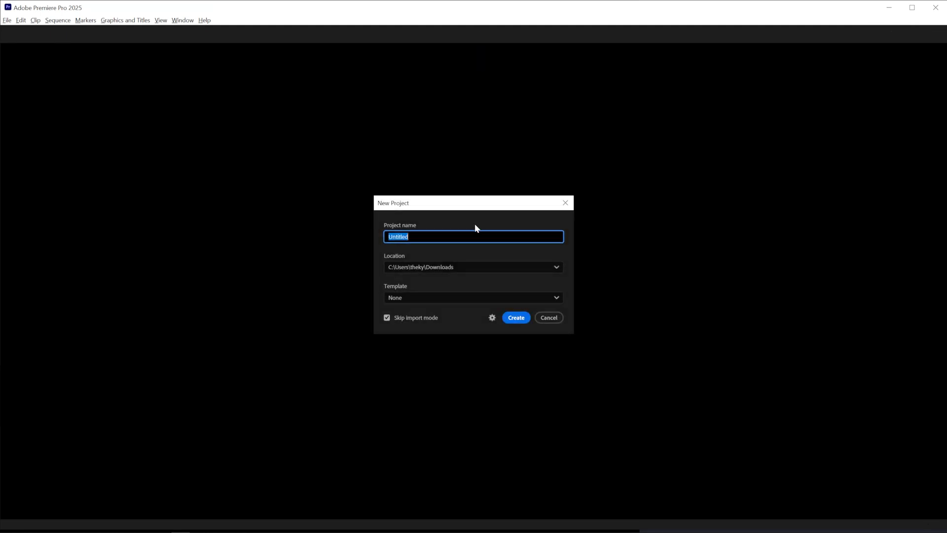
# Create a new project using the KH.prproj template.
pyautogui.click(473, 297)
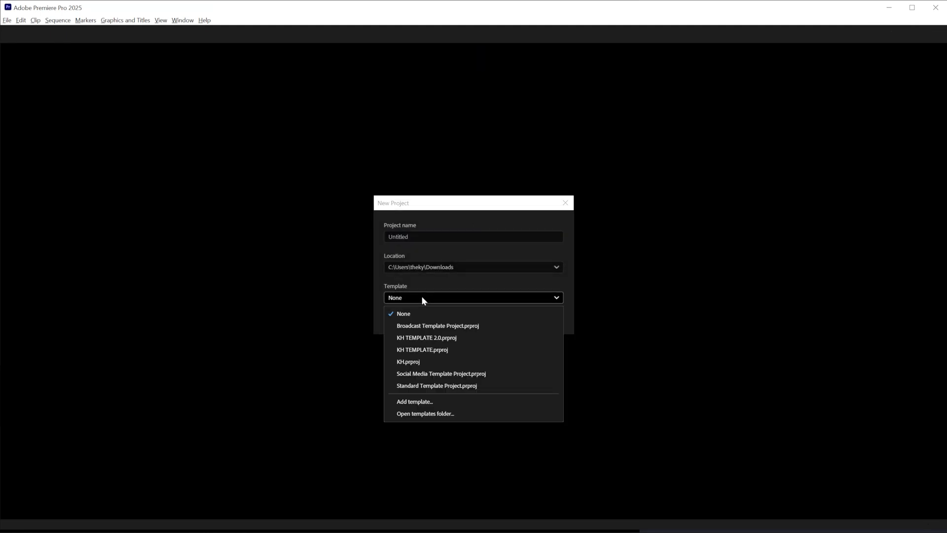
pyautogui.moveTo(475, 357)
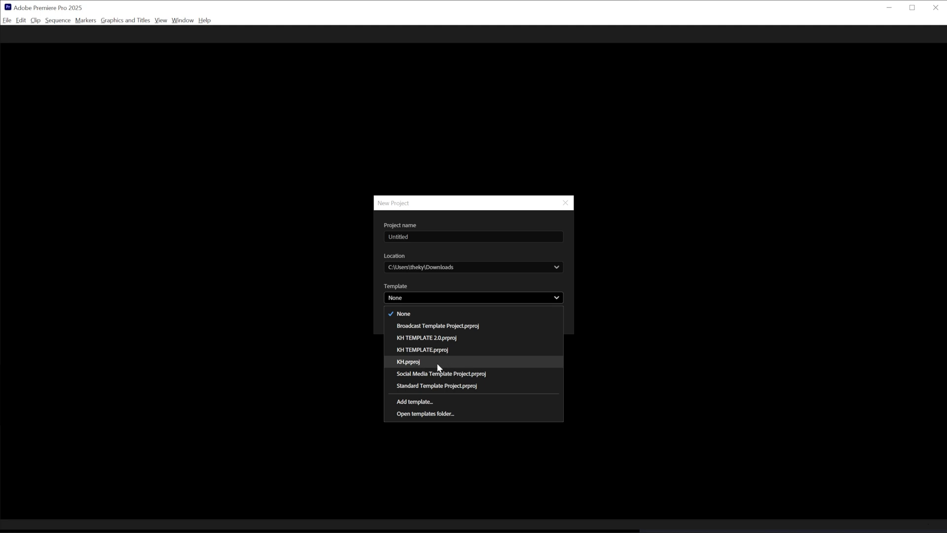
pyautogui.click(408, 361)
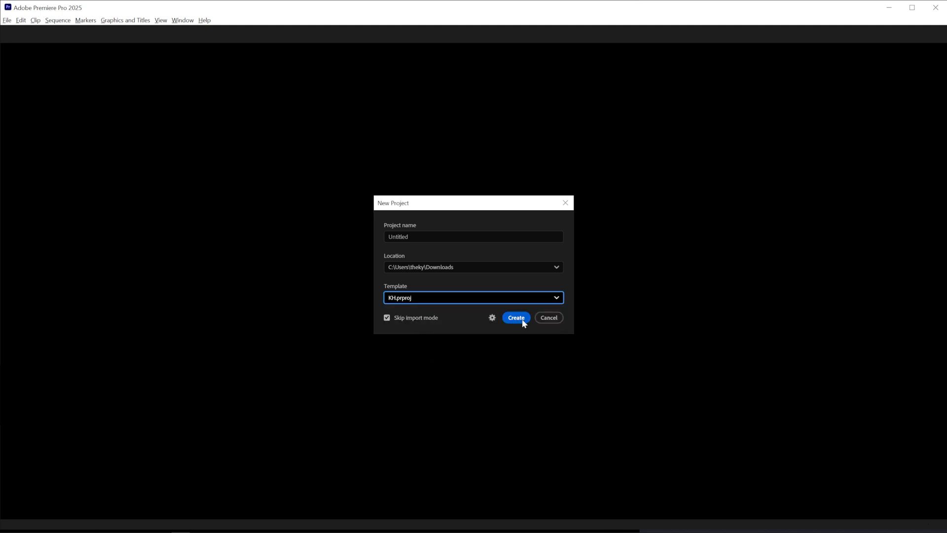
pyautogui.click(516, 317)
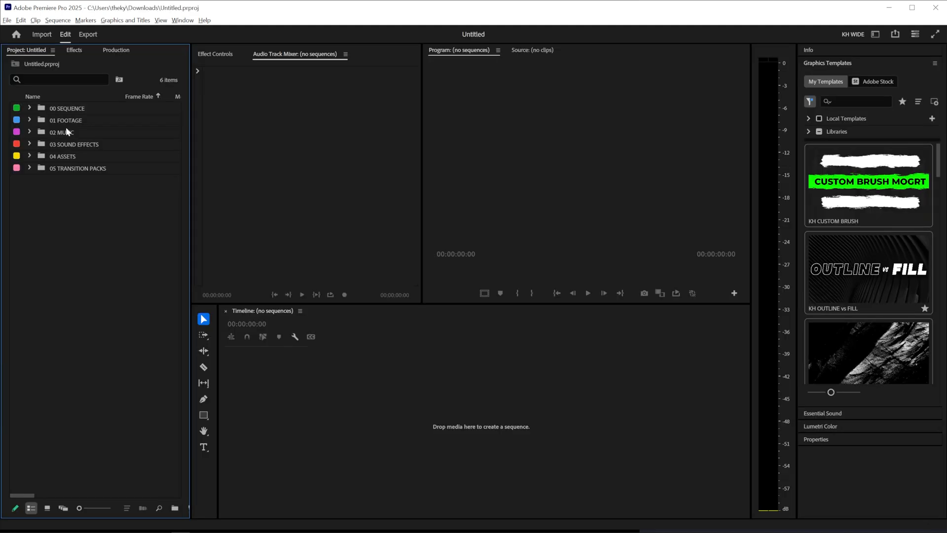
# Expand the template bins, open the 3840x2160 sequence and scrub to around 2:15.
pyautogui.click(30, 108)
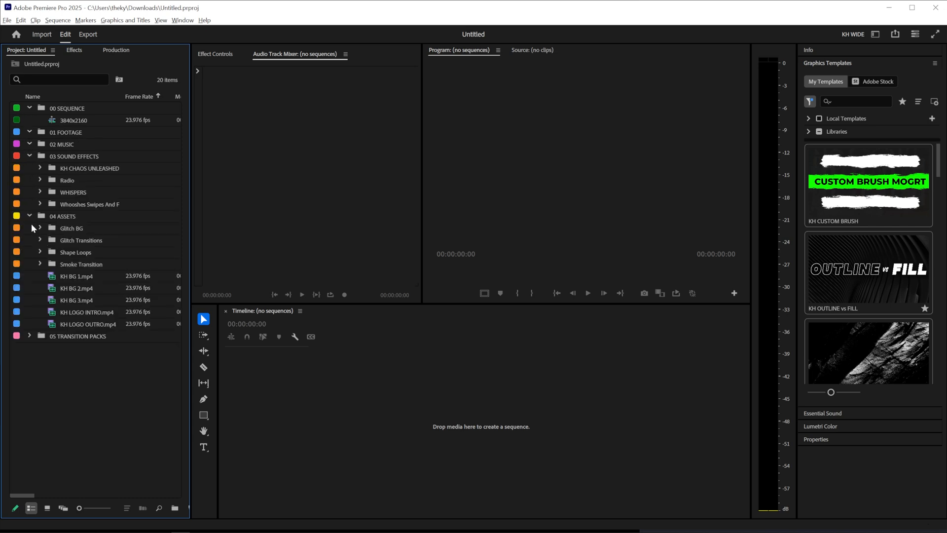
pyautogui.doubleClick(72, 120)
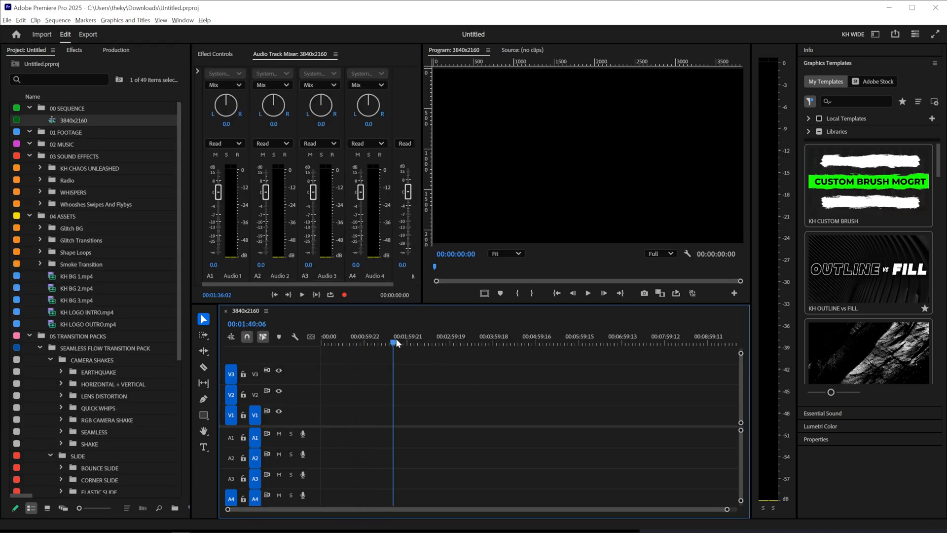
pyautogui.click(402, 341)
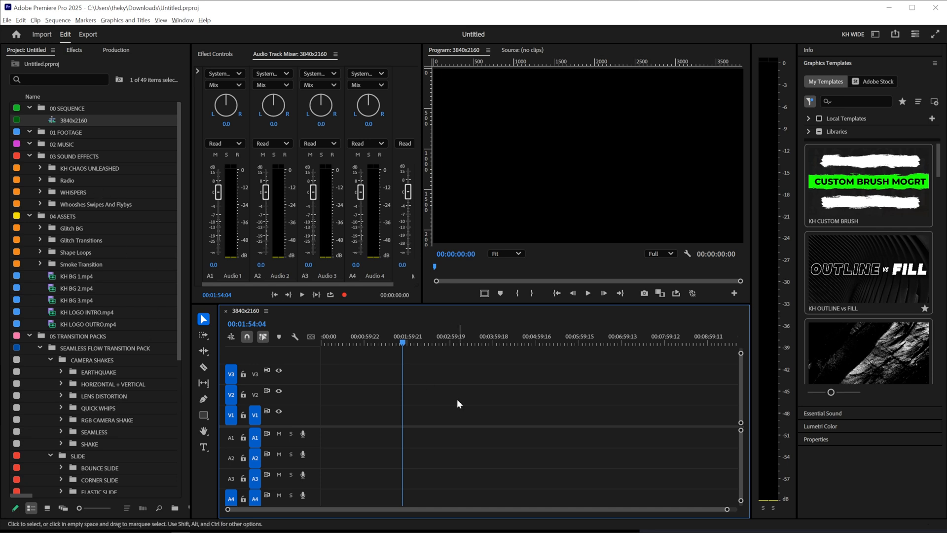
pyautogui.moveTo(299, 314)
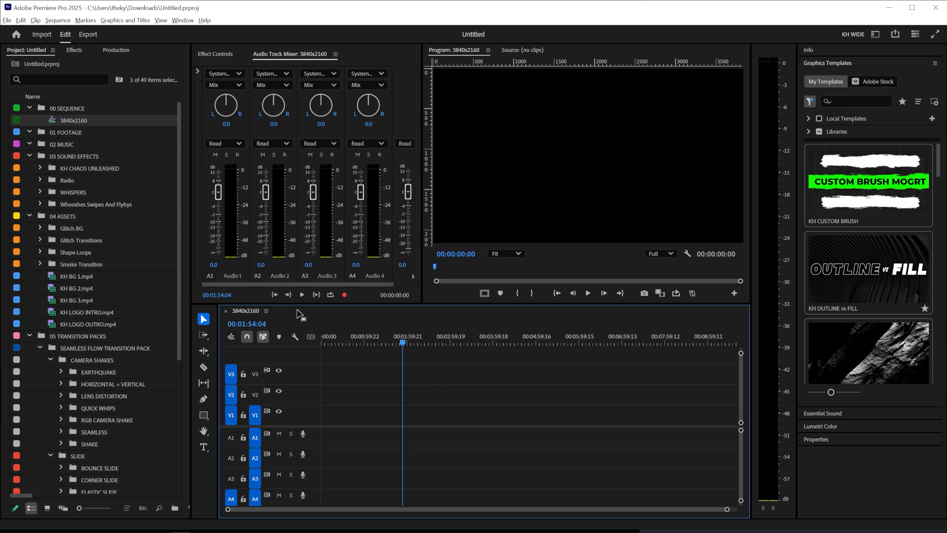
pyautogui.click(419, 342)
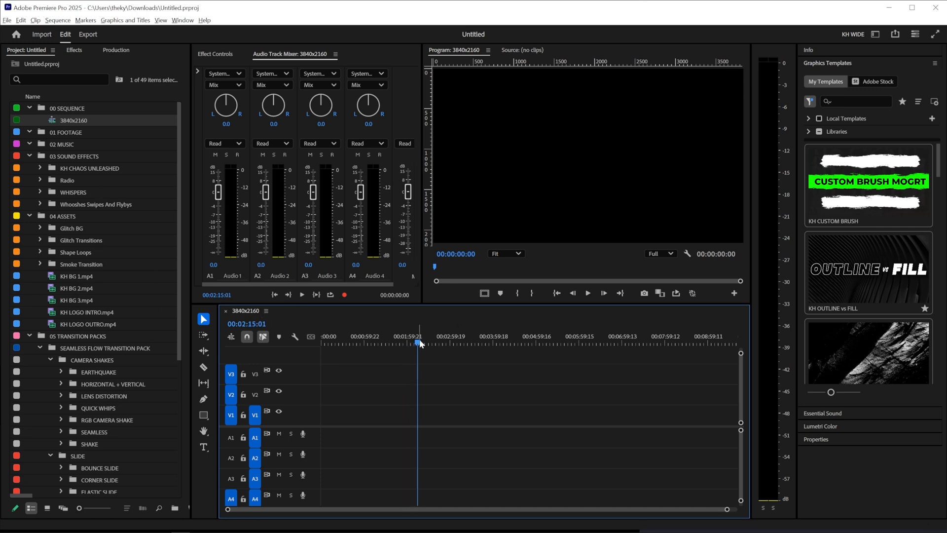